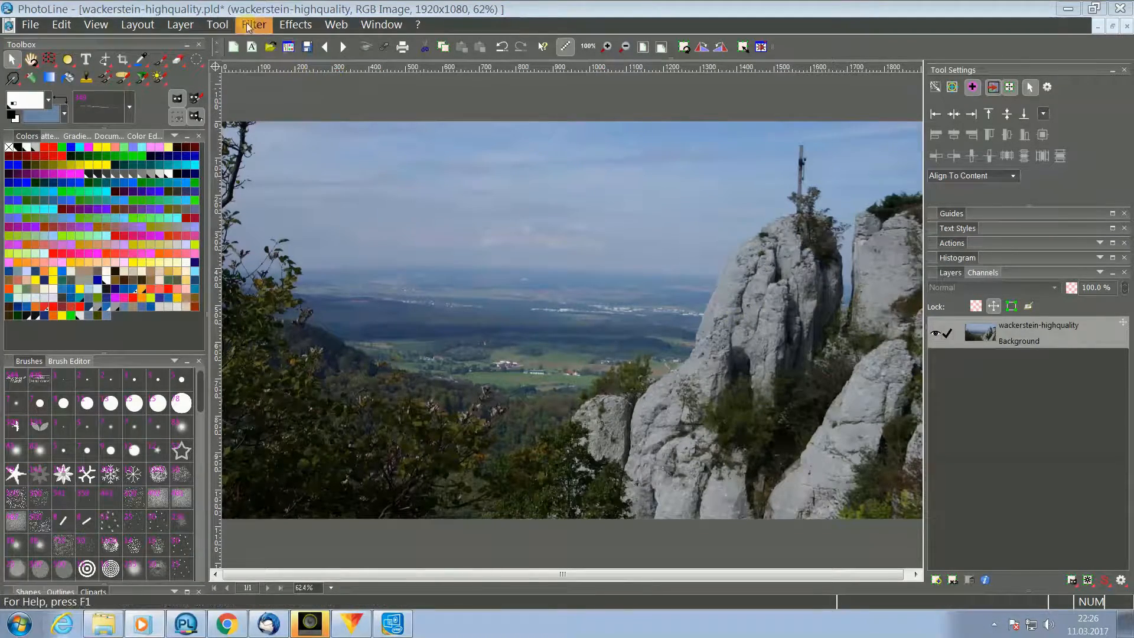
Step: Add a Dehaze filter layer above the mountain photo via Filter > Quality > Dehaze
click(254, 24)
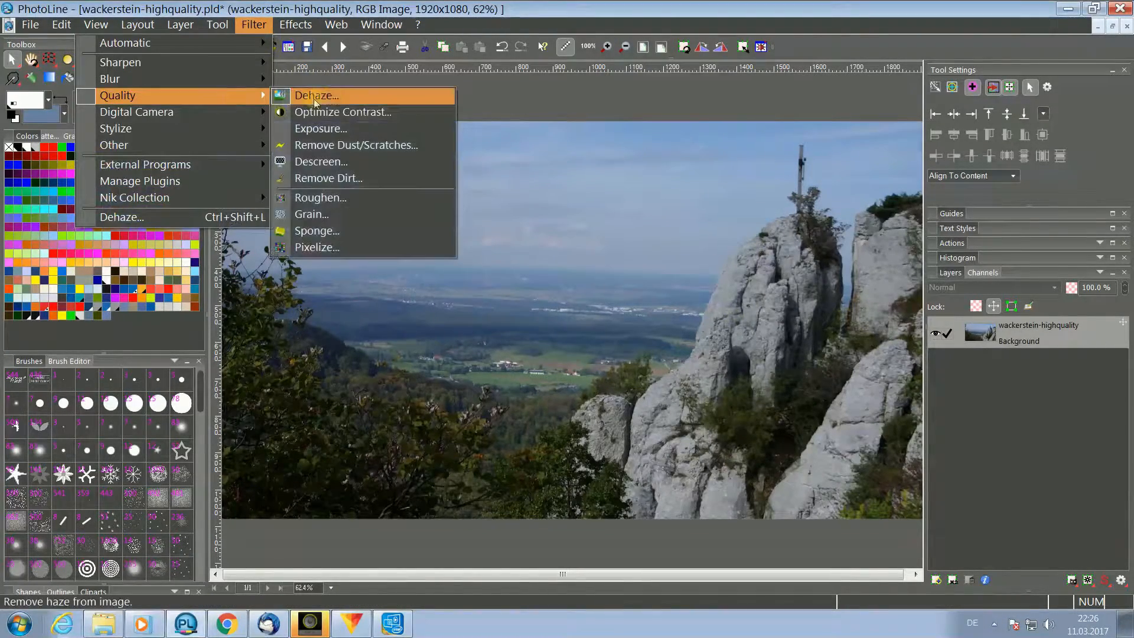
click(315, 94)
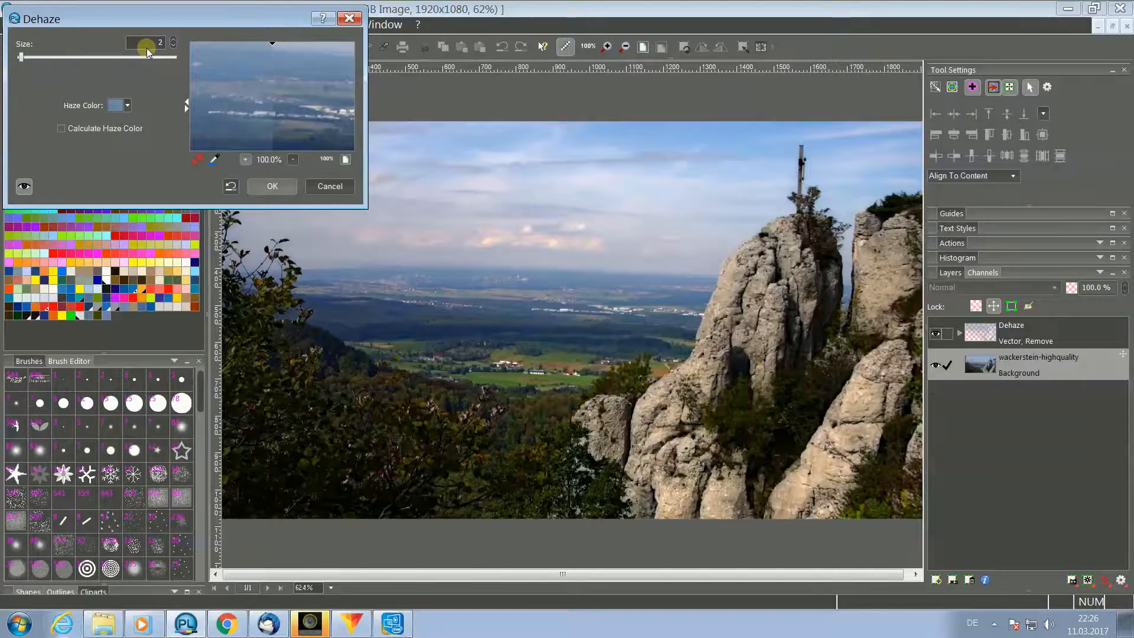
drag(140, 57, 20, 57)
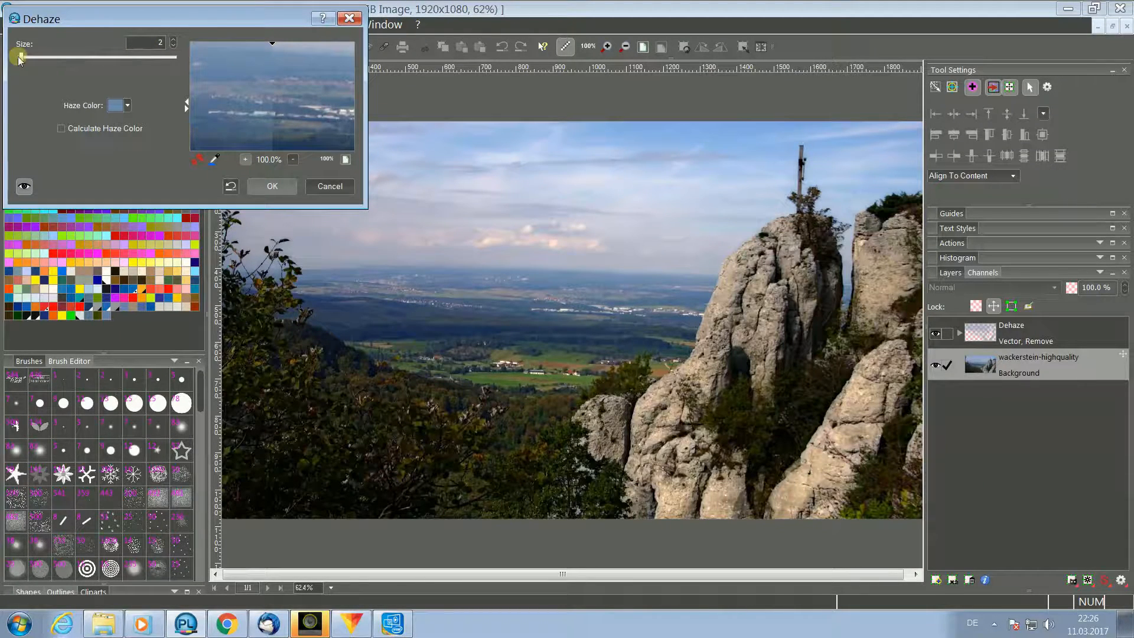
drag(20, 57, 153, 57)
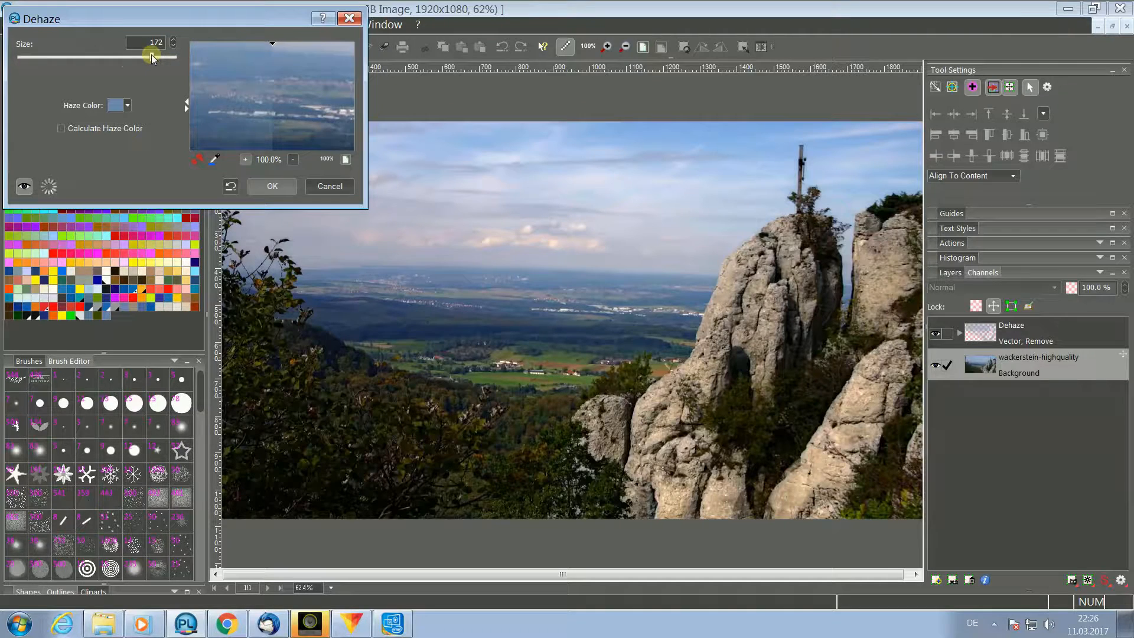
drag(150, 56, 110, 57)
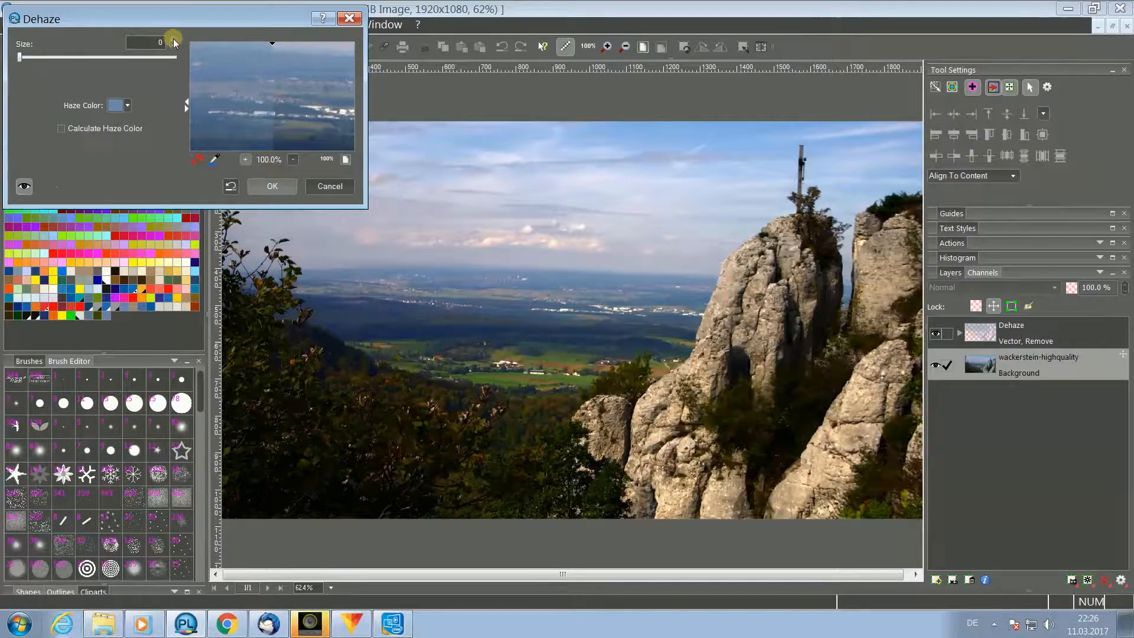
click(173, 38)
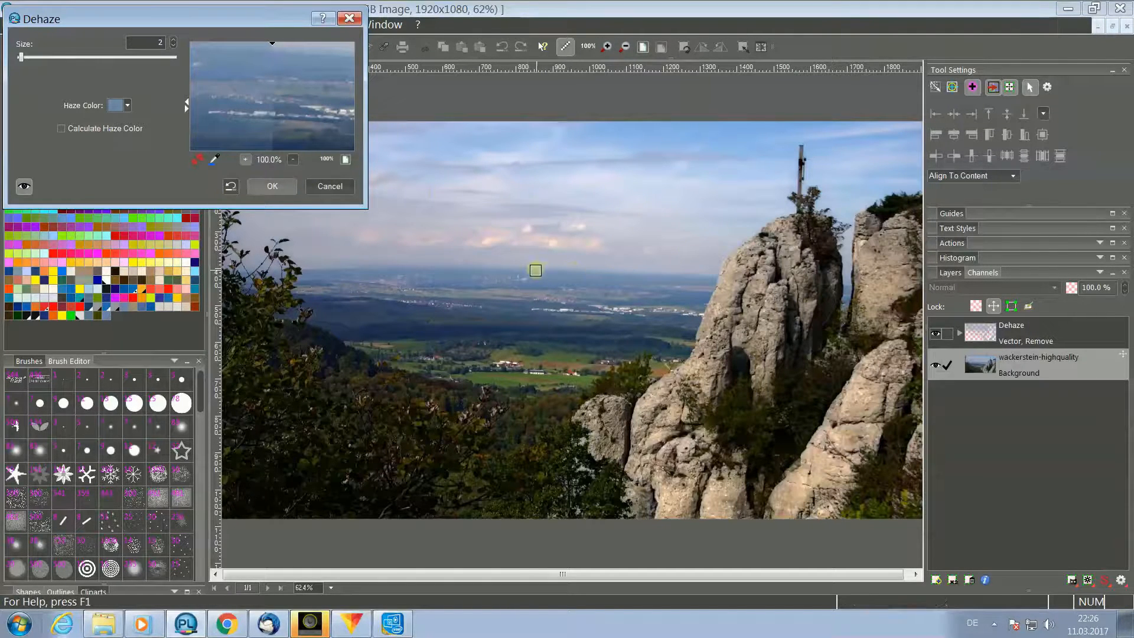
mouse_move(545, 245)
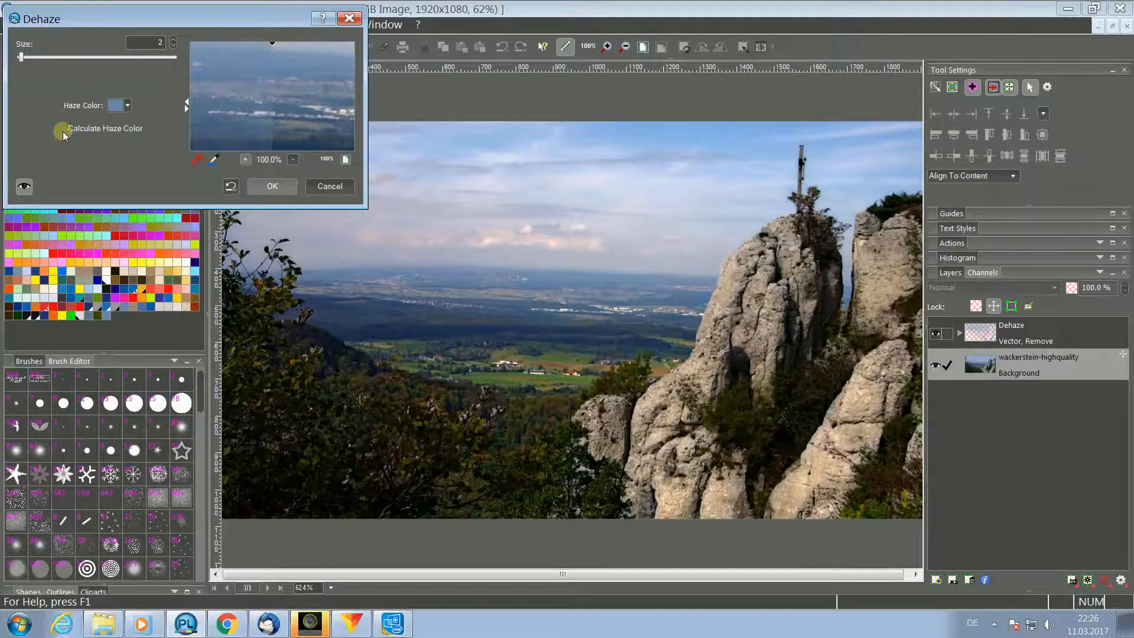
Step: Enable Calculate Haze Color so the haze colour is determined automatically
click(61, 127)
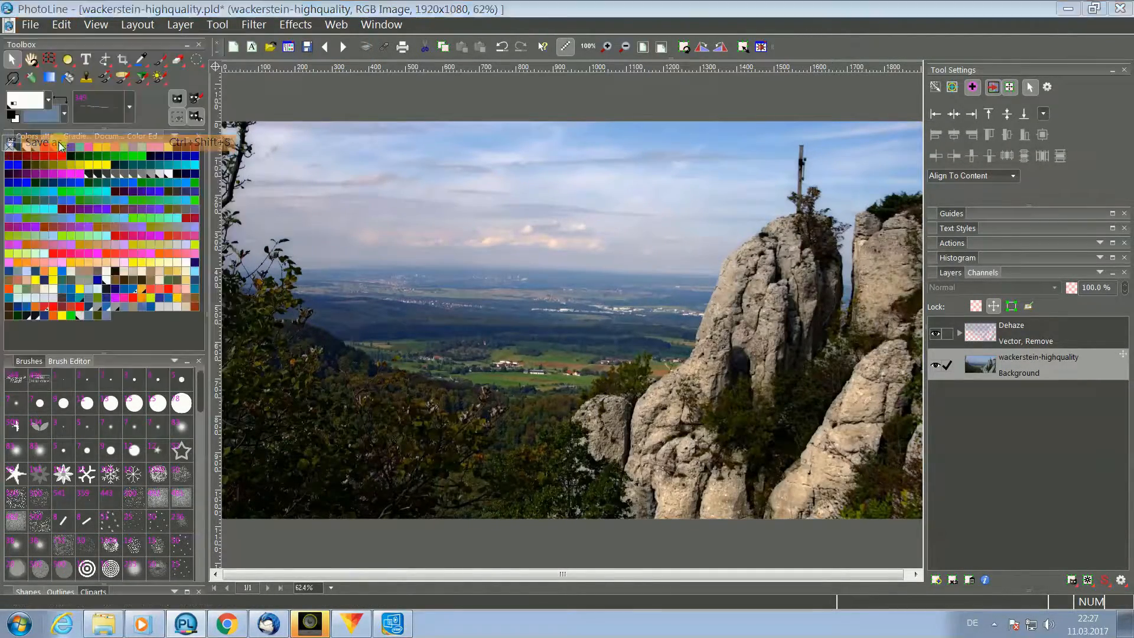
Step: Save the dehazed image as wackerstein-highquality2.pld in PhotoLine Document format
click(40, 143)
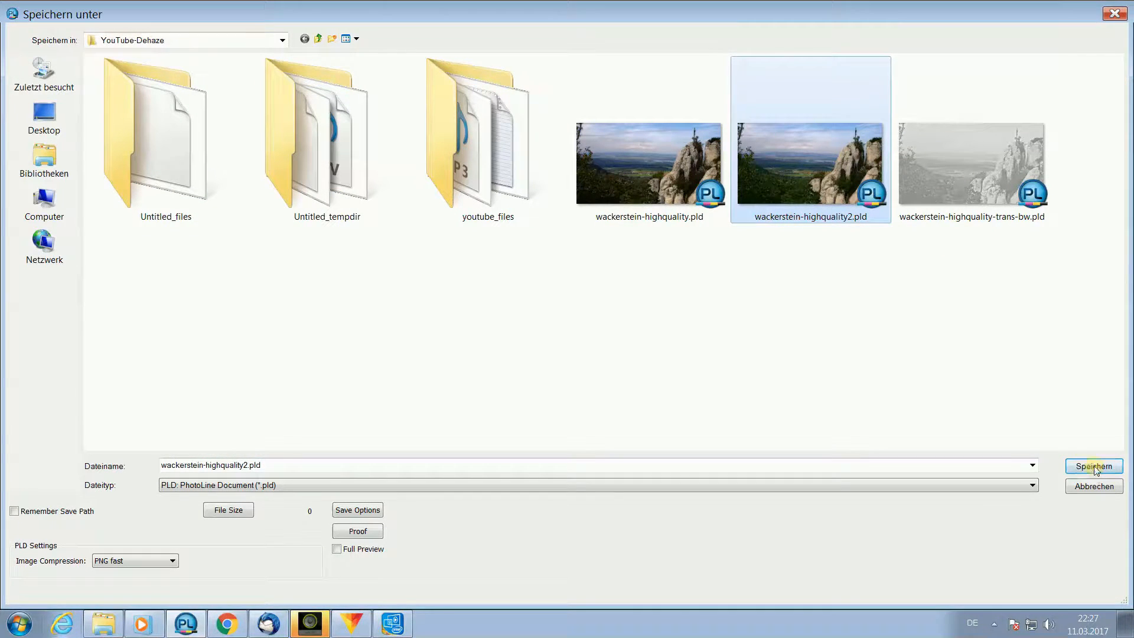
click(1092, 466)
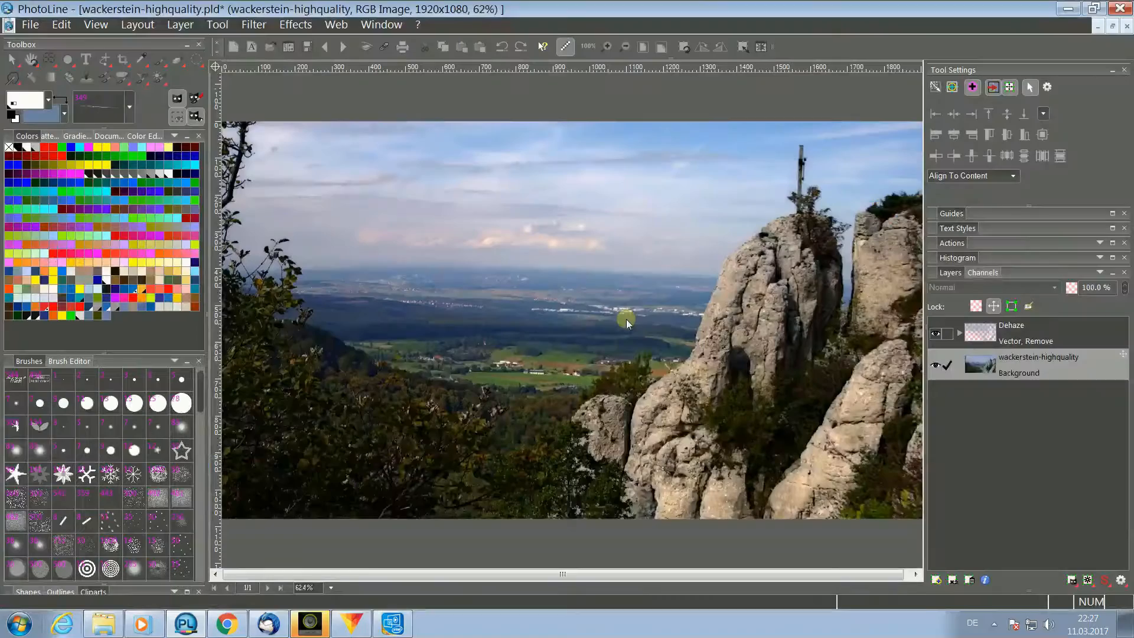